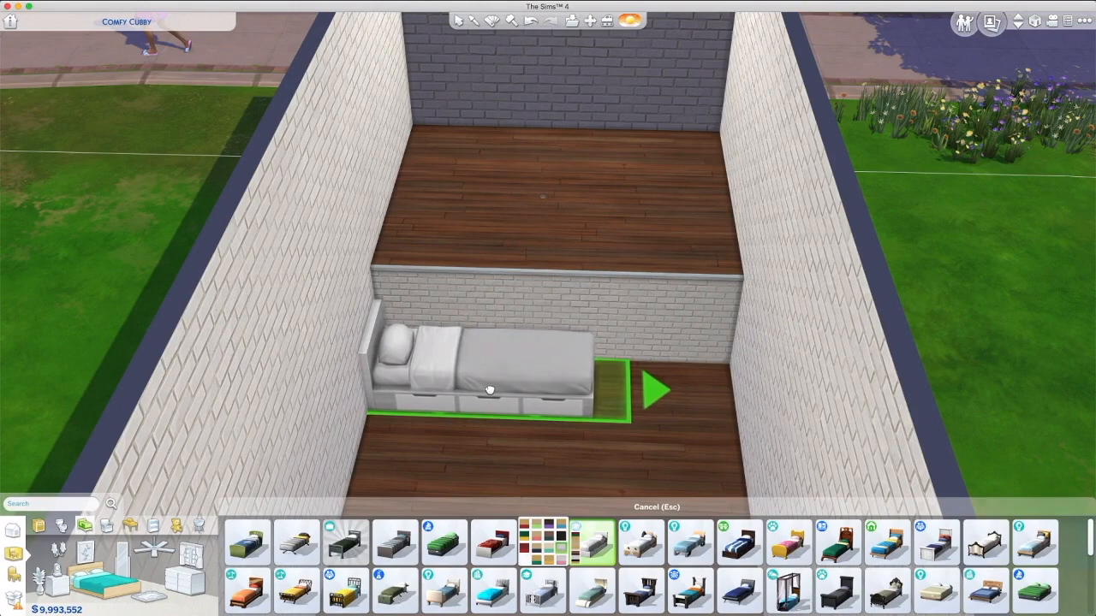
- Place the single white bed against the raised platform's wall
click(490, 385)
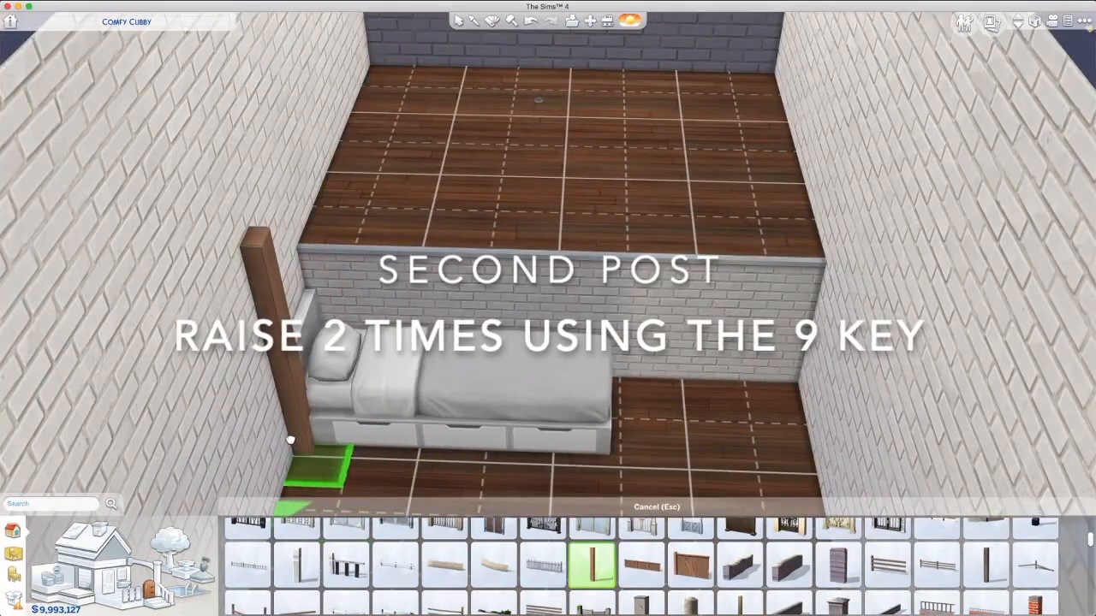
- Raise the second wooden post two steps and move the bed into position beside the posts
key(9)
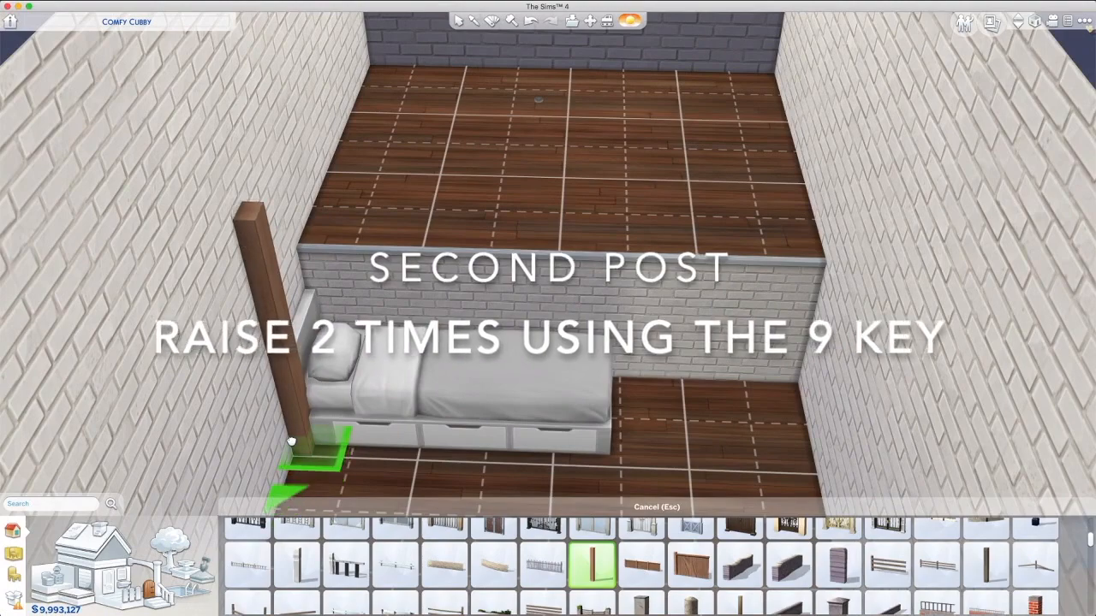
key(9)
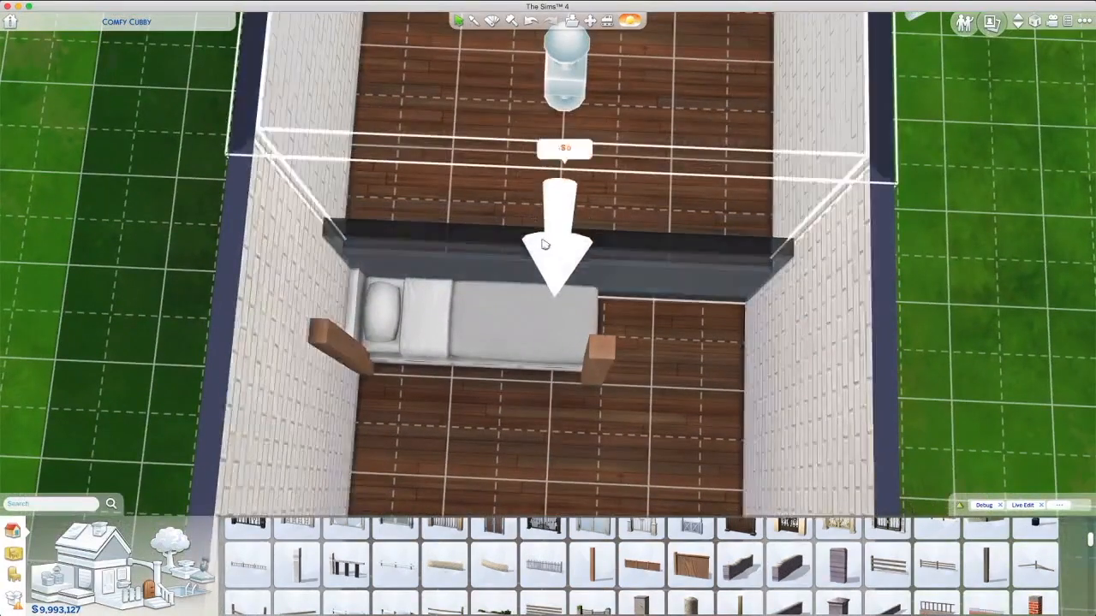
click(463, 325)
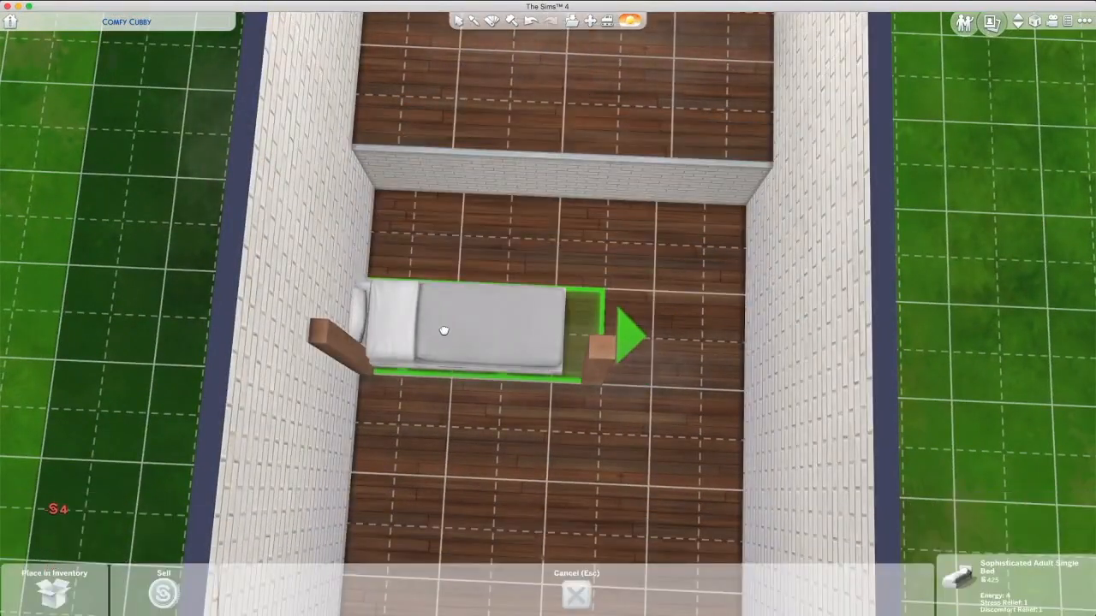
drag(444, 332, 455, 336)
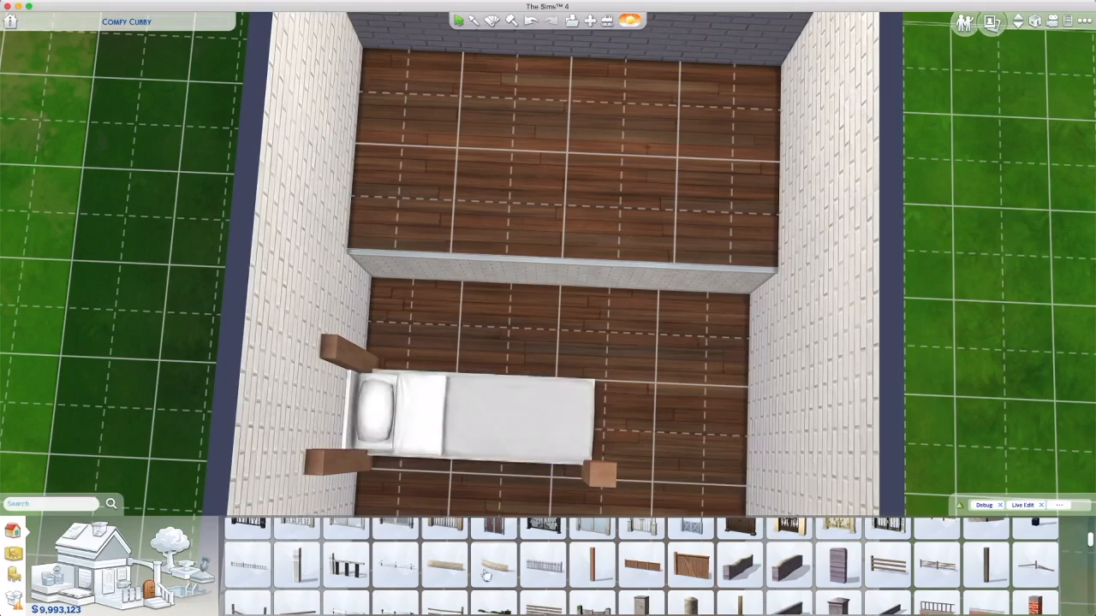
click(591, 565)
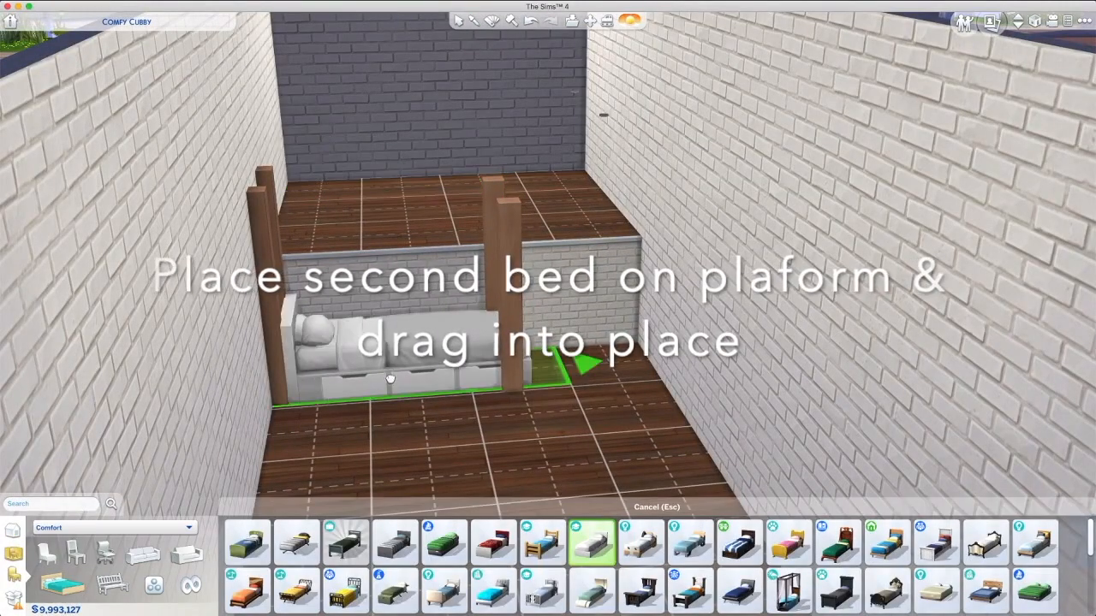
- Stack the second bed above the first between the posts and add stairs up to the platform
drag(386, 377, 385, 223)
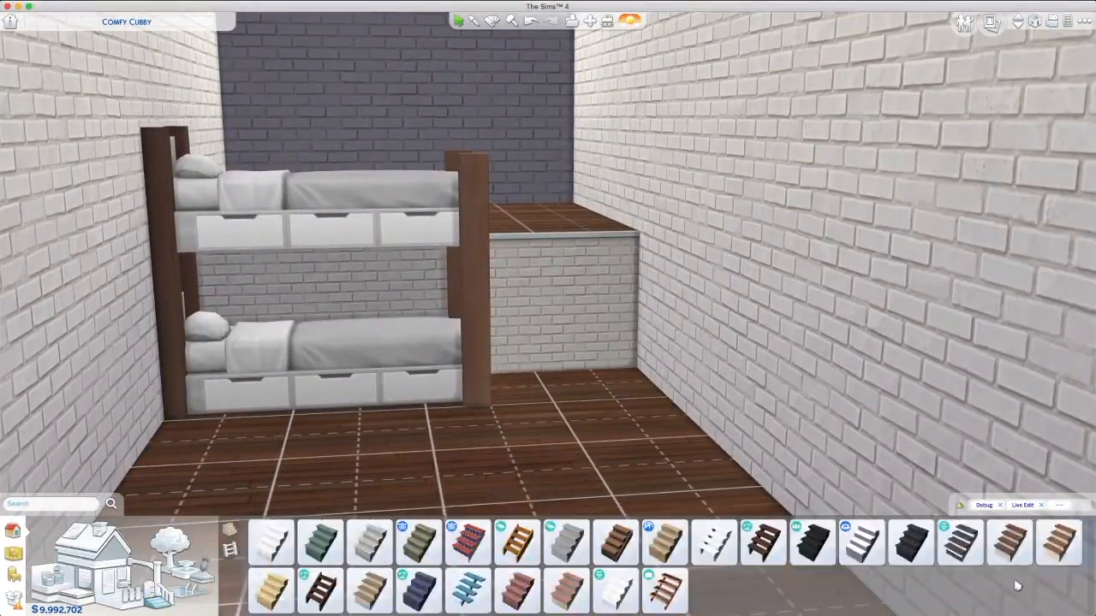
click(1008, 541)
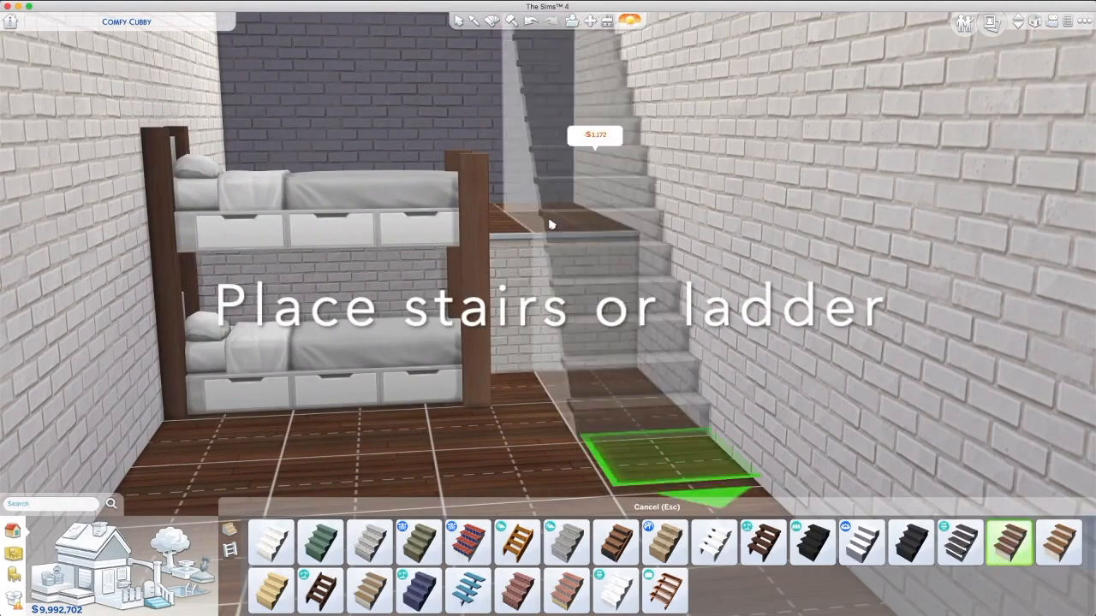
click(676, 462)
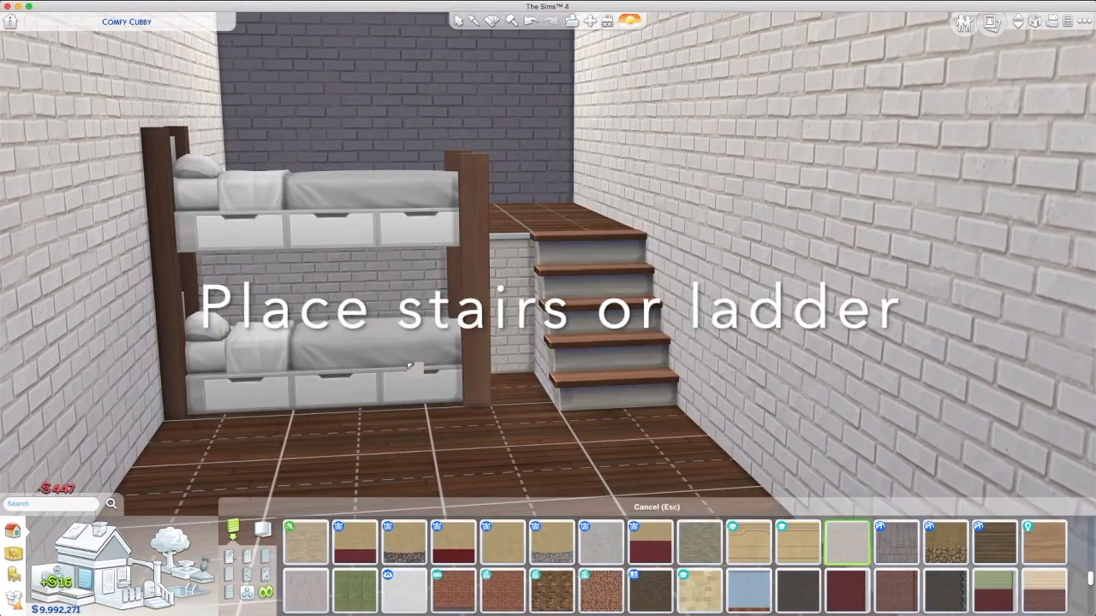